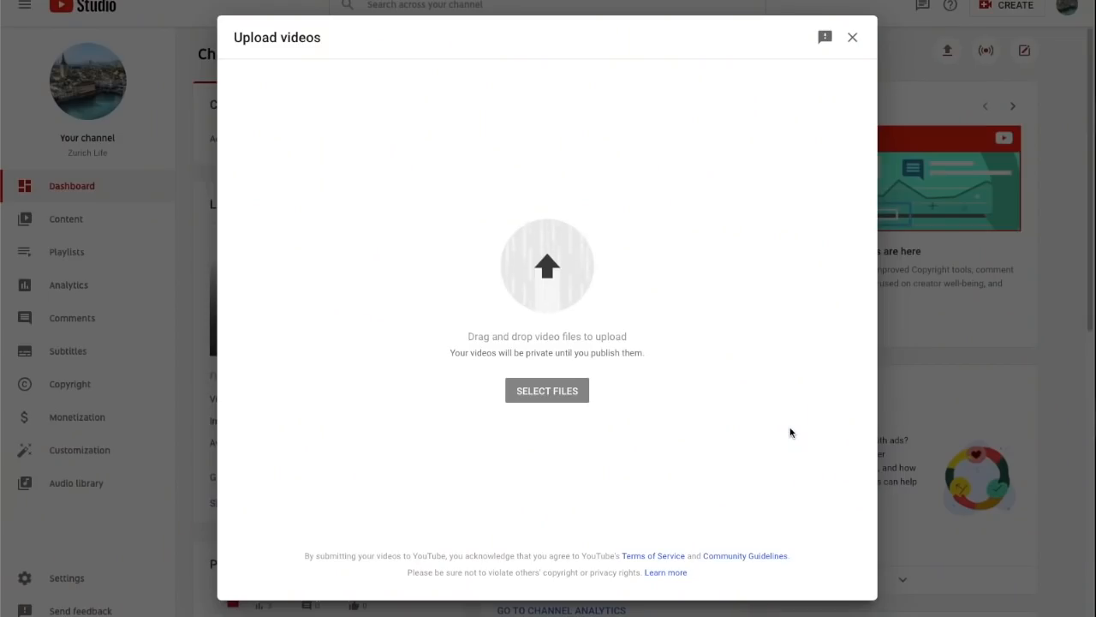
- Upload the selected video file to open its details form
click(546, 389)
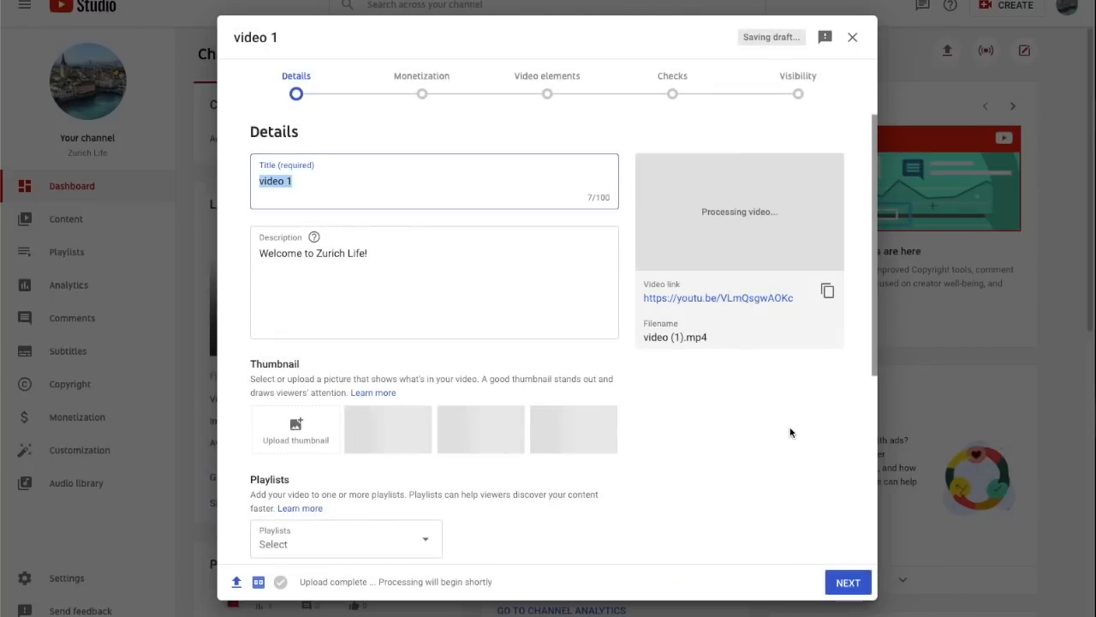
mouse_move(467, 368)
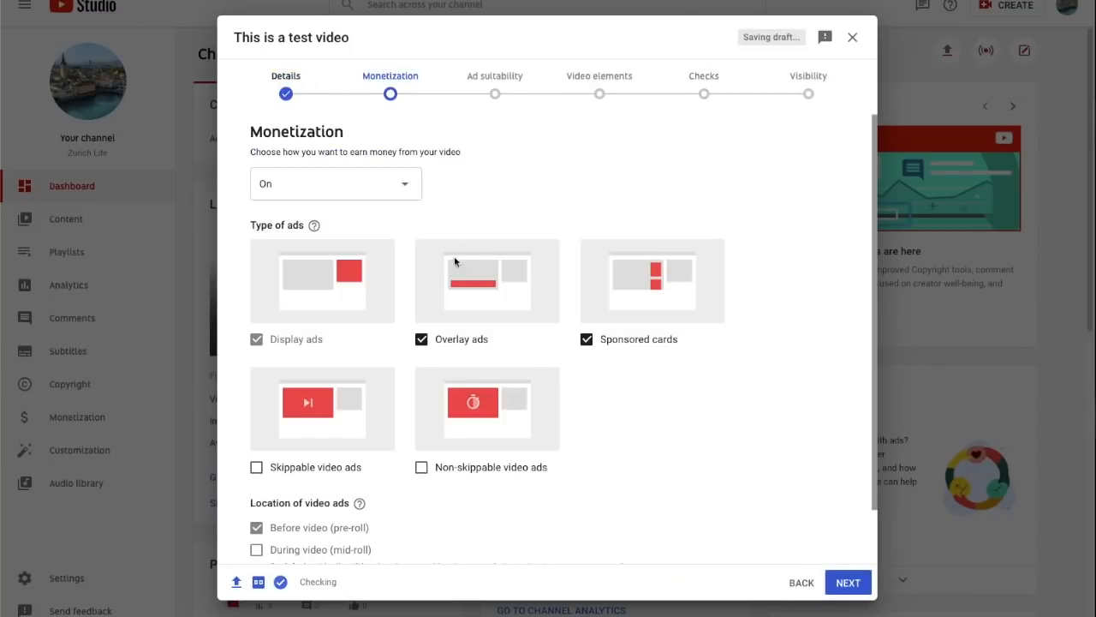
- Advance past the Monetization step to the ad suitability questionnaire
click(847, 582)
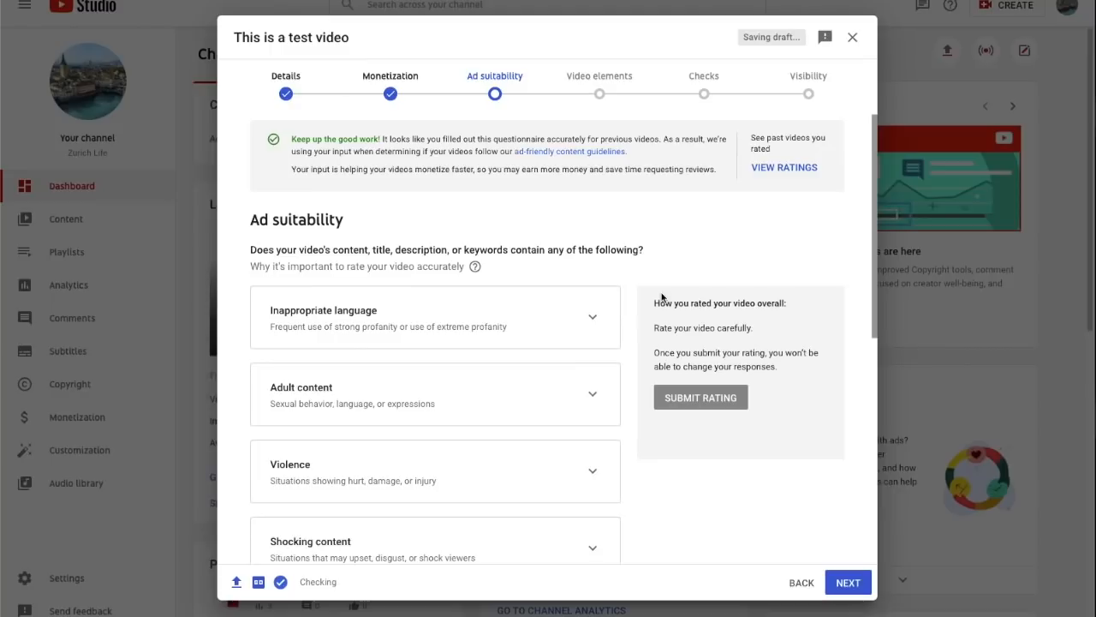
mouse_move(621, 400)
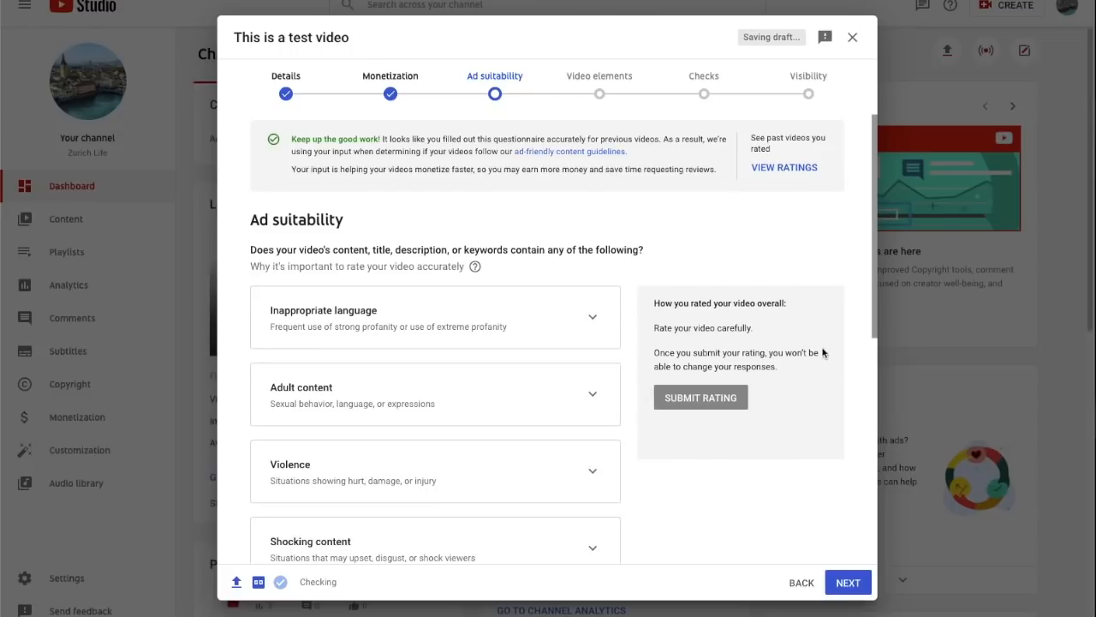
- Mark the video as containing none of the listed topics, submit the rating, and continue
scroll(down, 3)
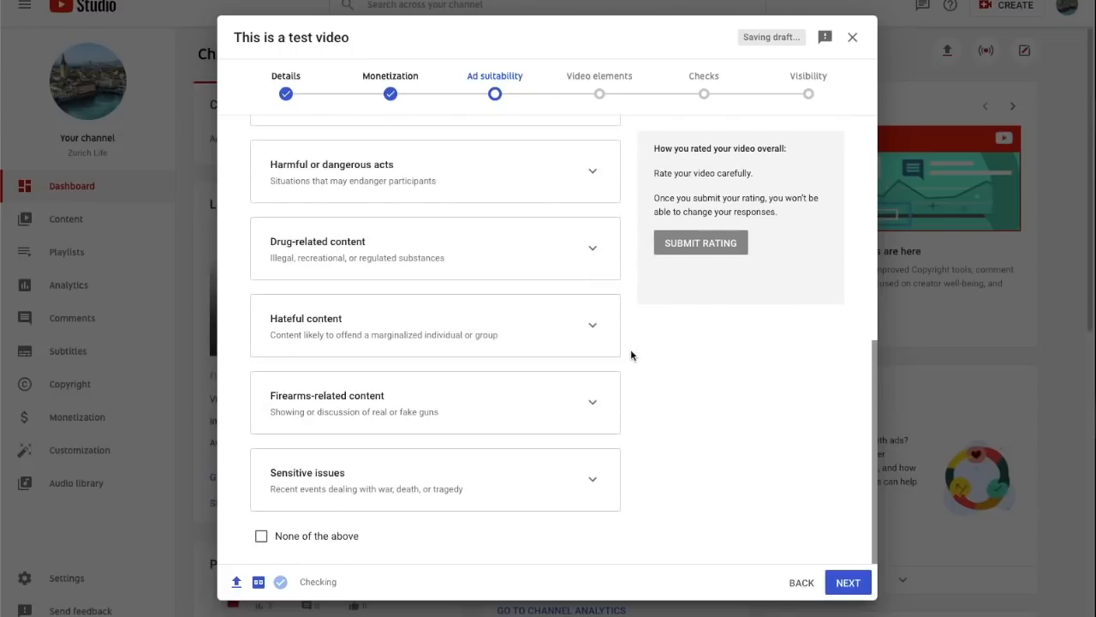
mouse_move(503, 420)
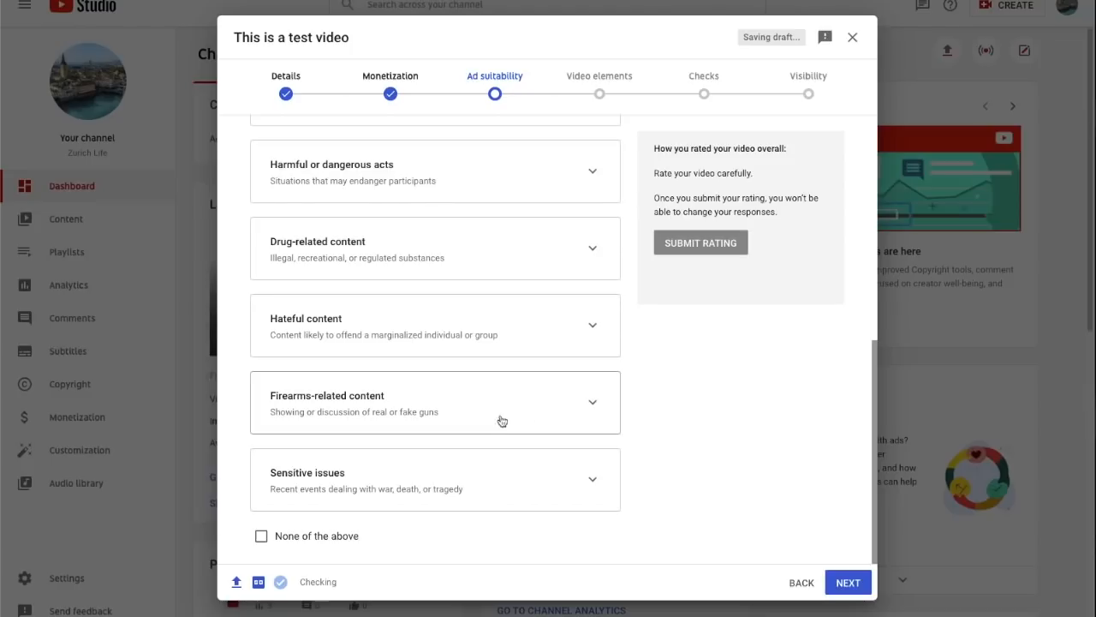
click(261, 535)
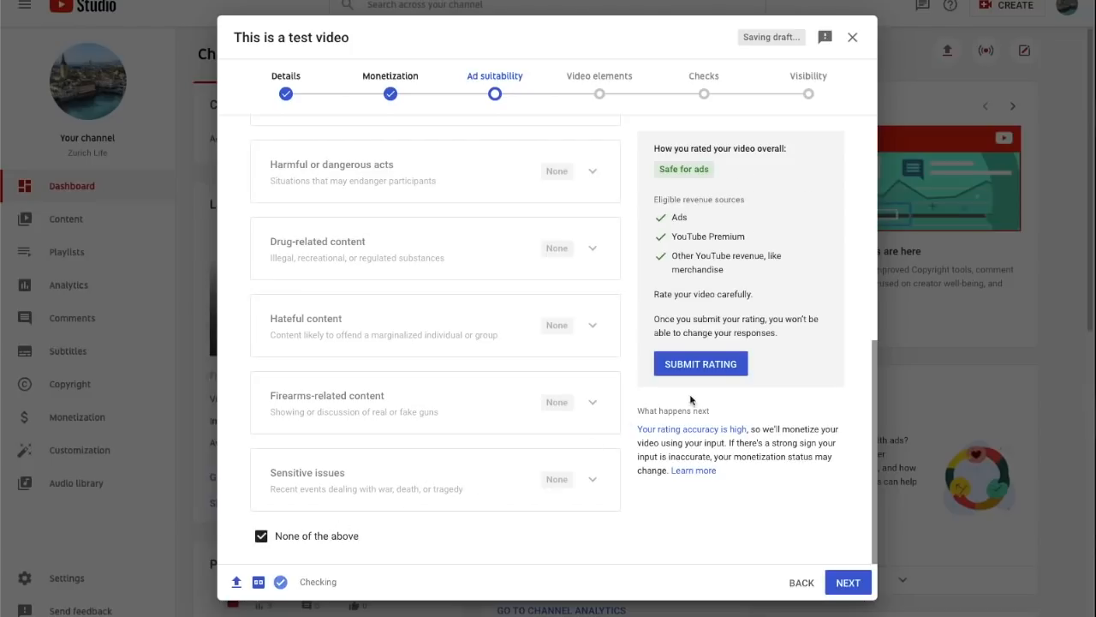
click(700, 363)
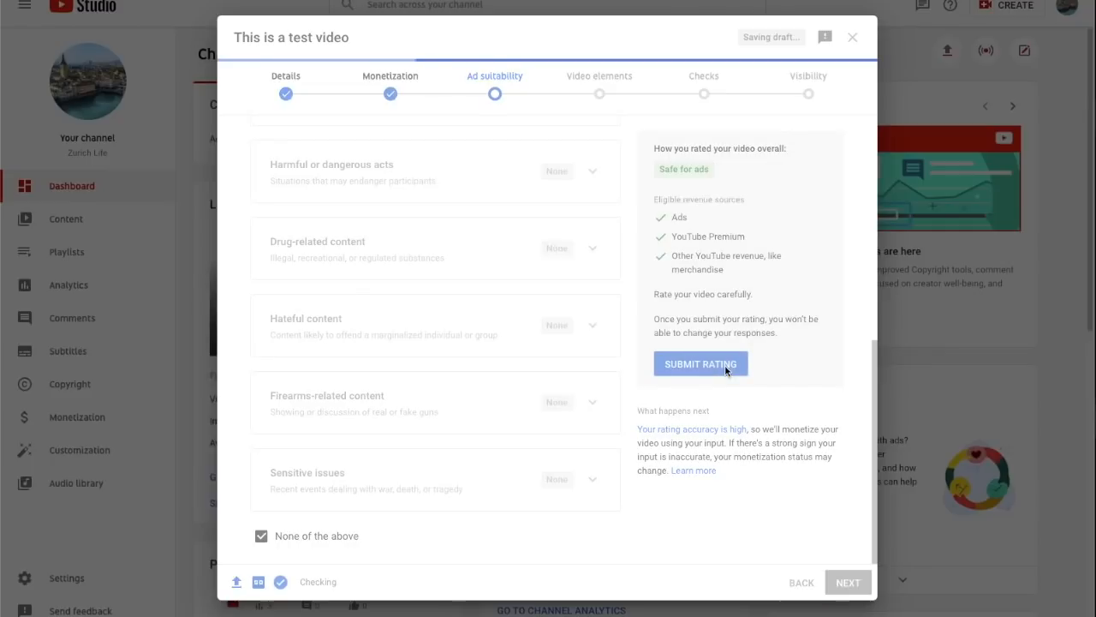
click(700, 363)
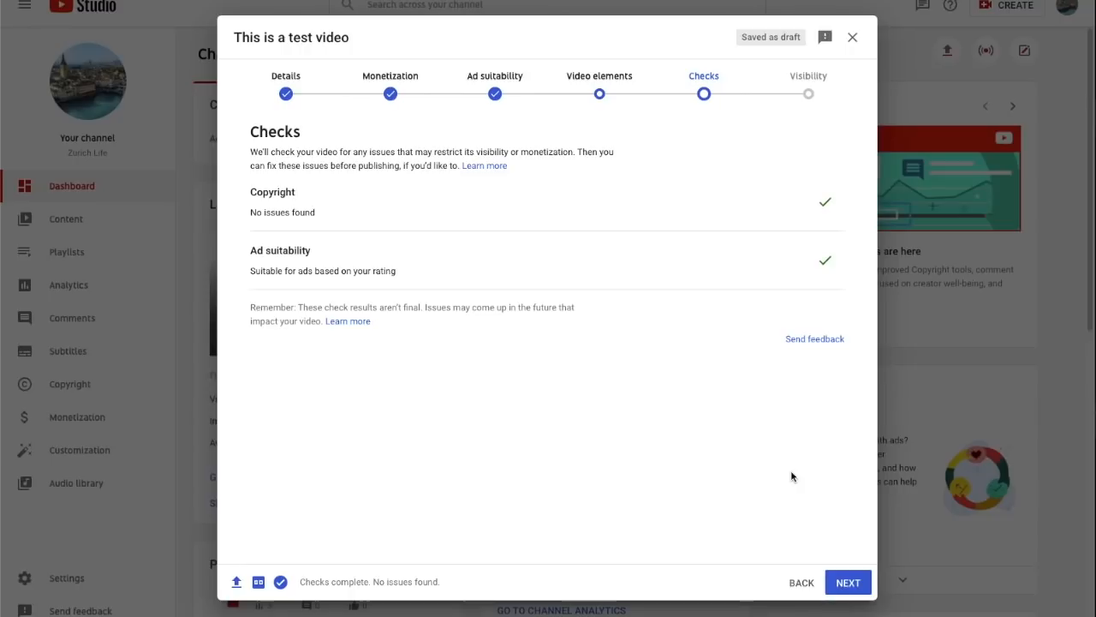
- Close the upload dialog once checks show no issues, returning to Channel content
click(852, 36)
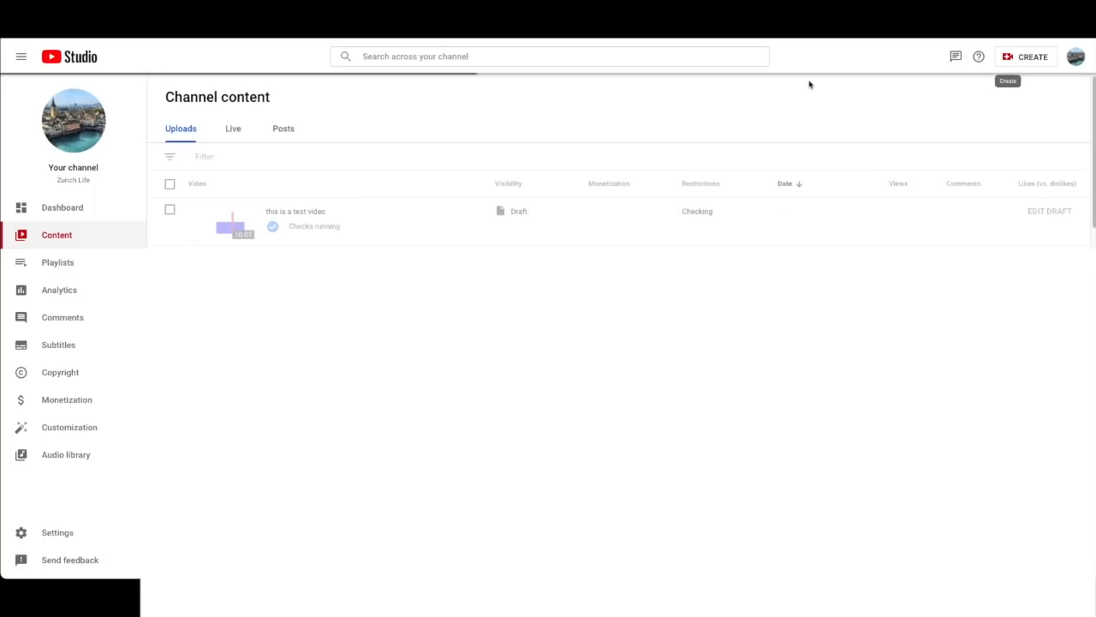